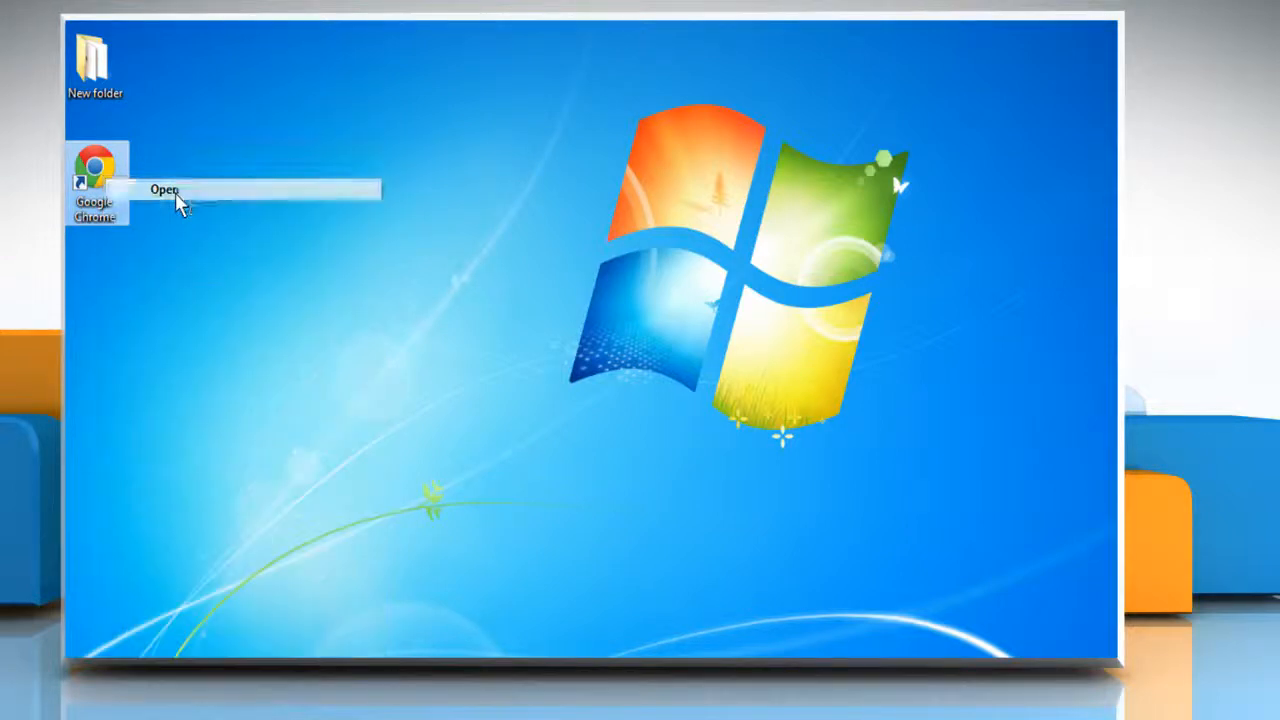
- Launch Google Chrome from the desktop and bring up the address bar's context menu
left_click(164, 188)
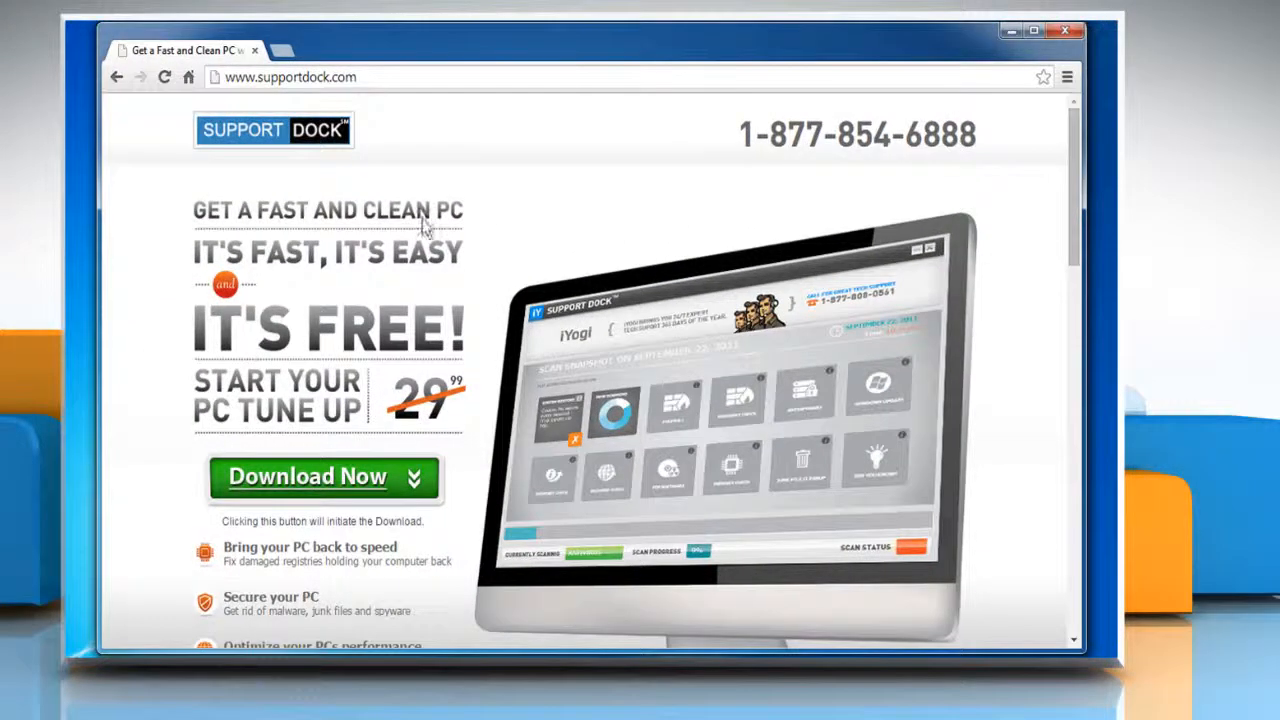
right_click(360, 76)
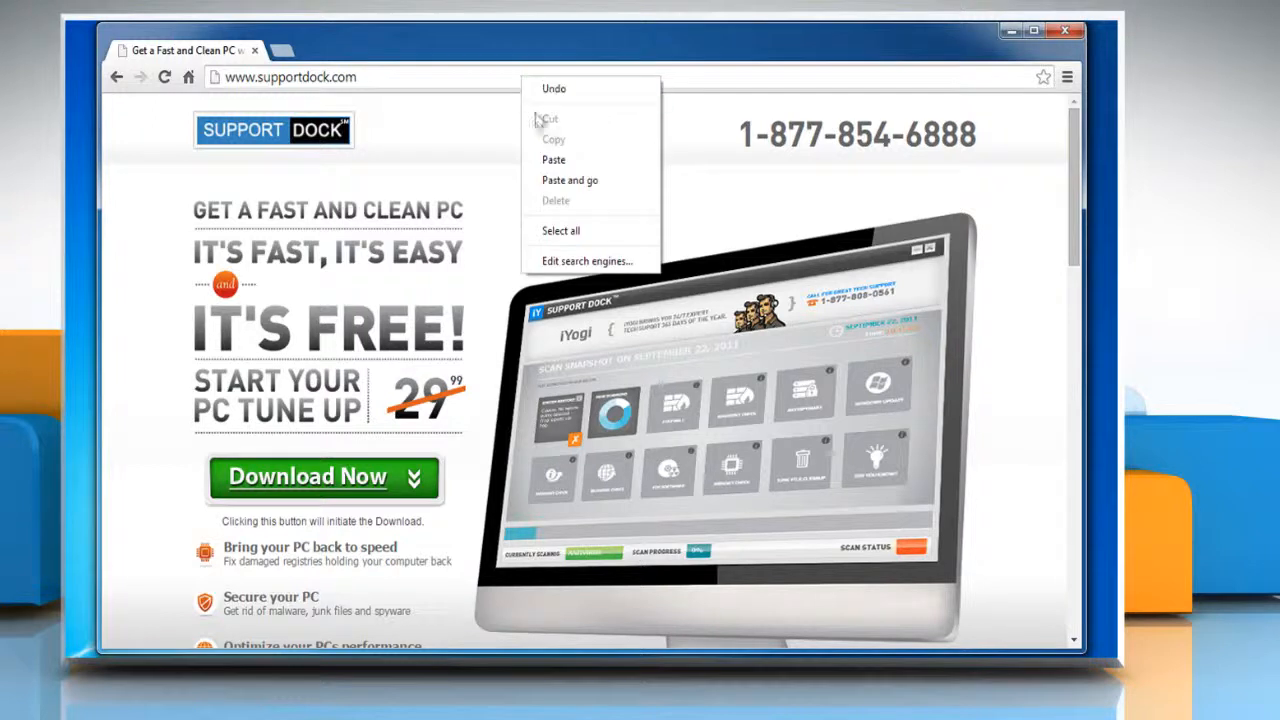
mouse_move(588, 260)
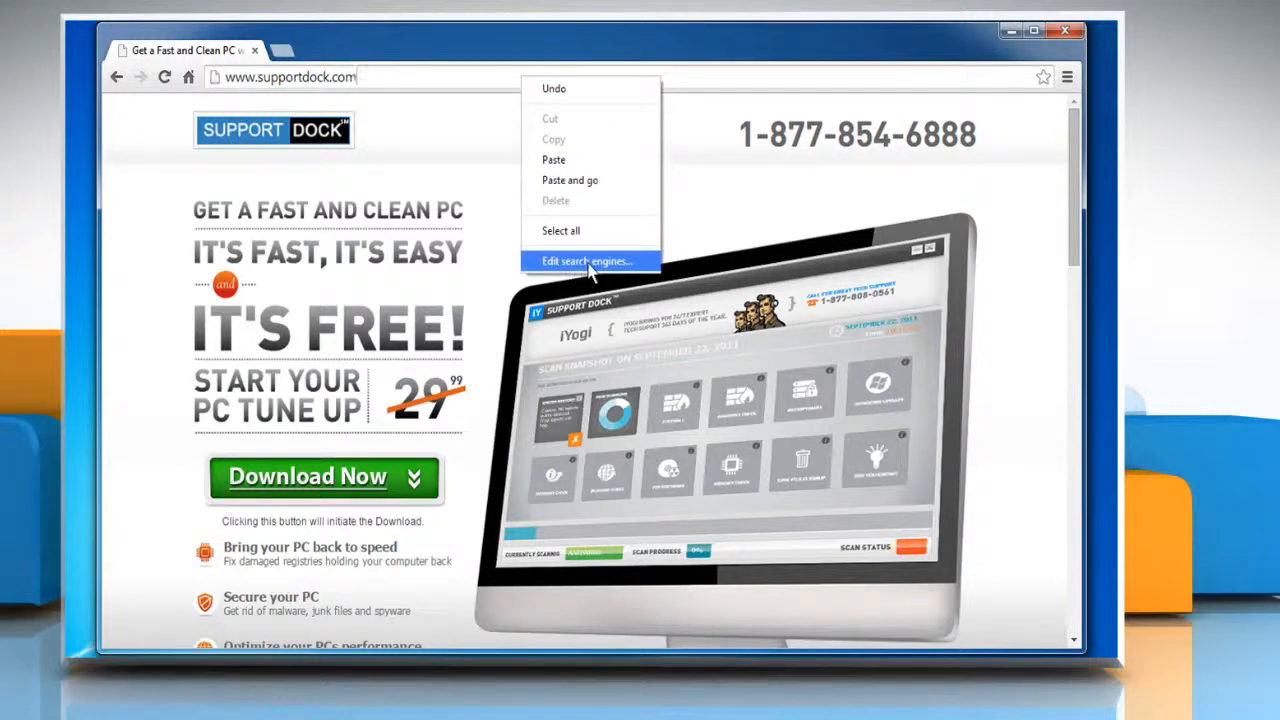
- In Edit search engines, start a new entry named Google Drive with keyword Gdrive
left_click(584, 260)
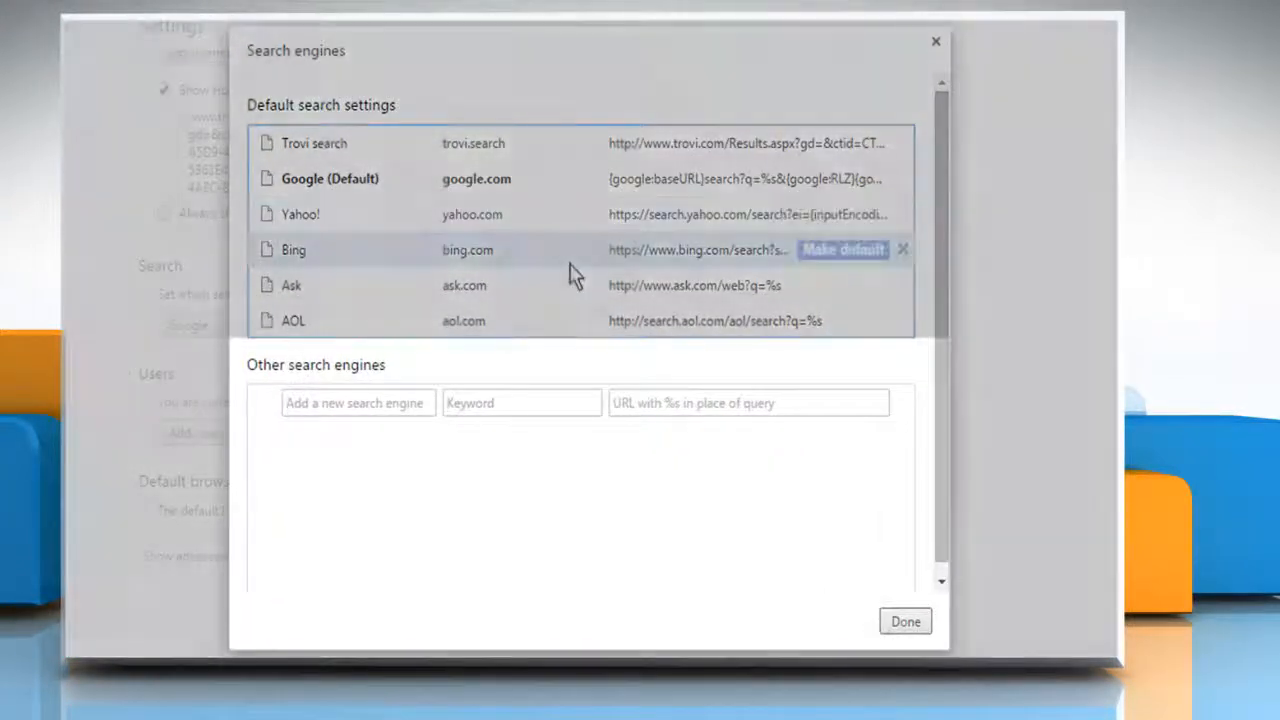
mouse_move(490, 384)
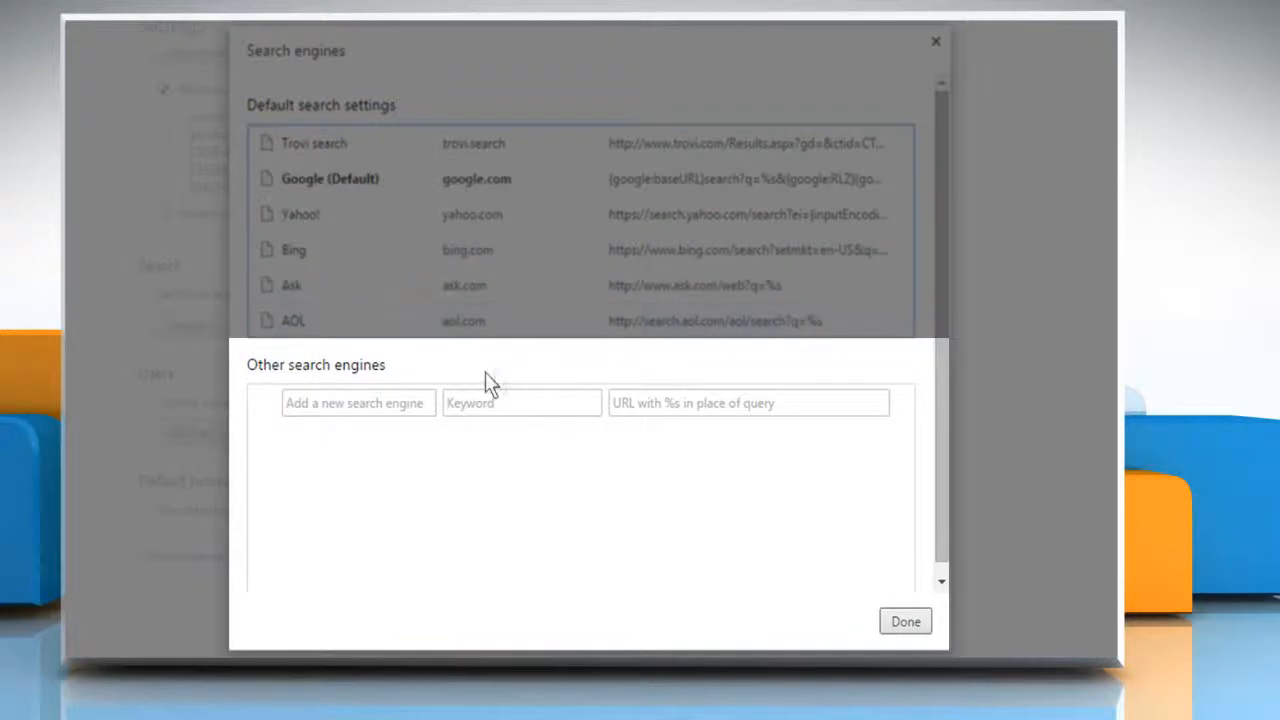
type("Google Drive")
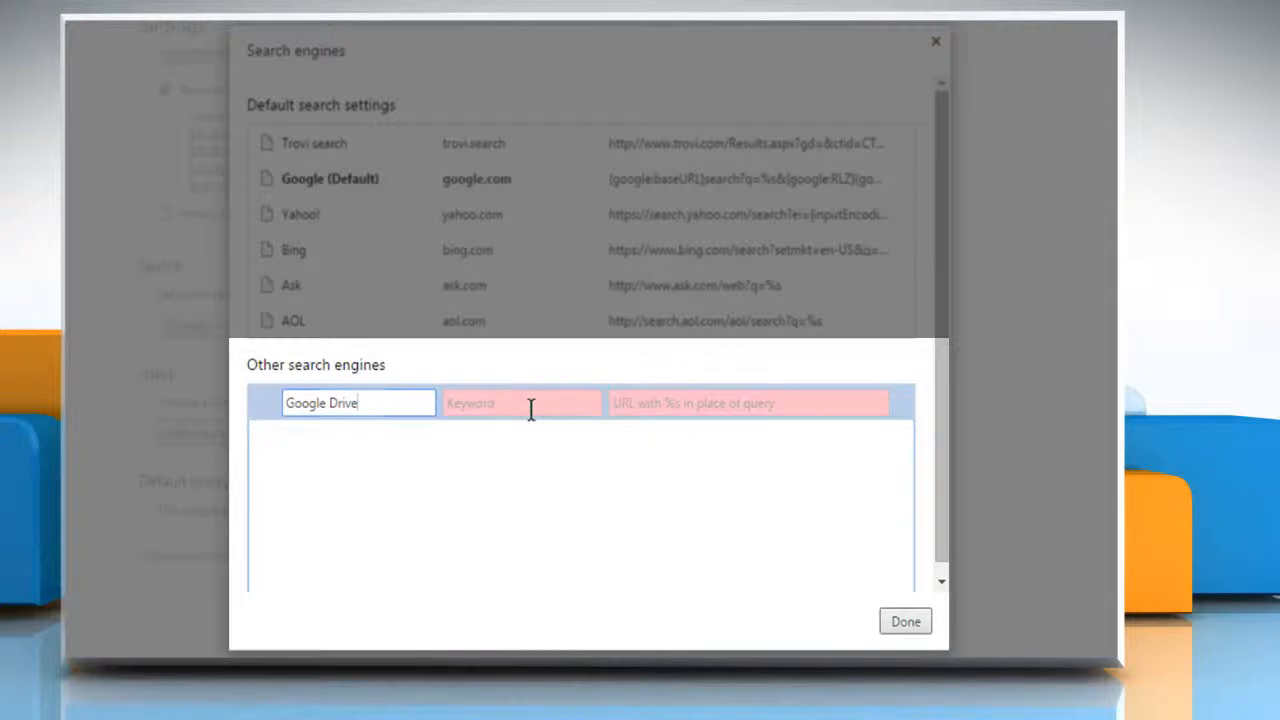
type("Gdrive")
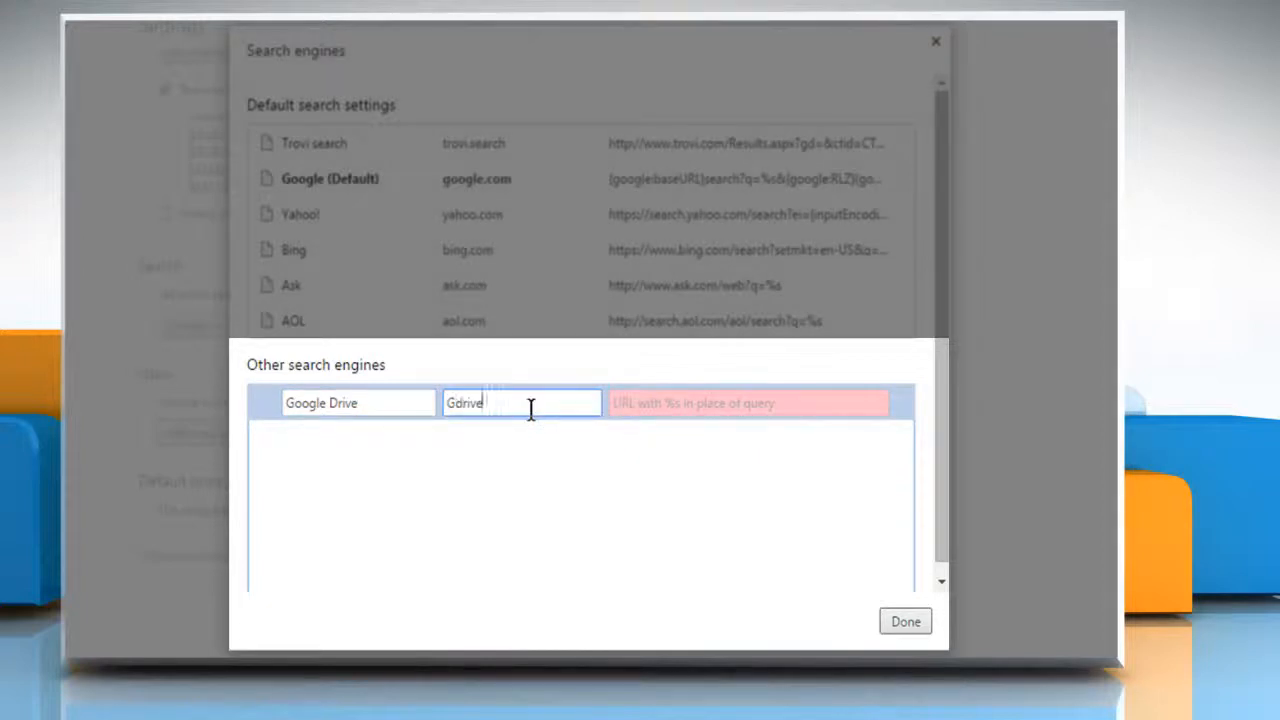
left_click(750, 402)
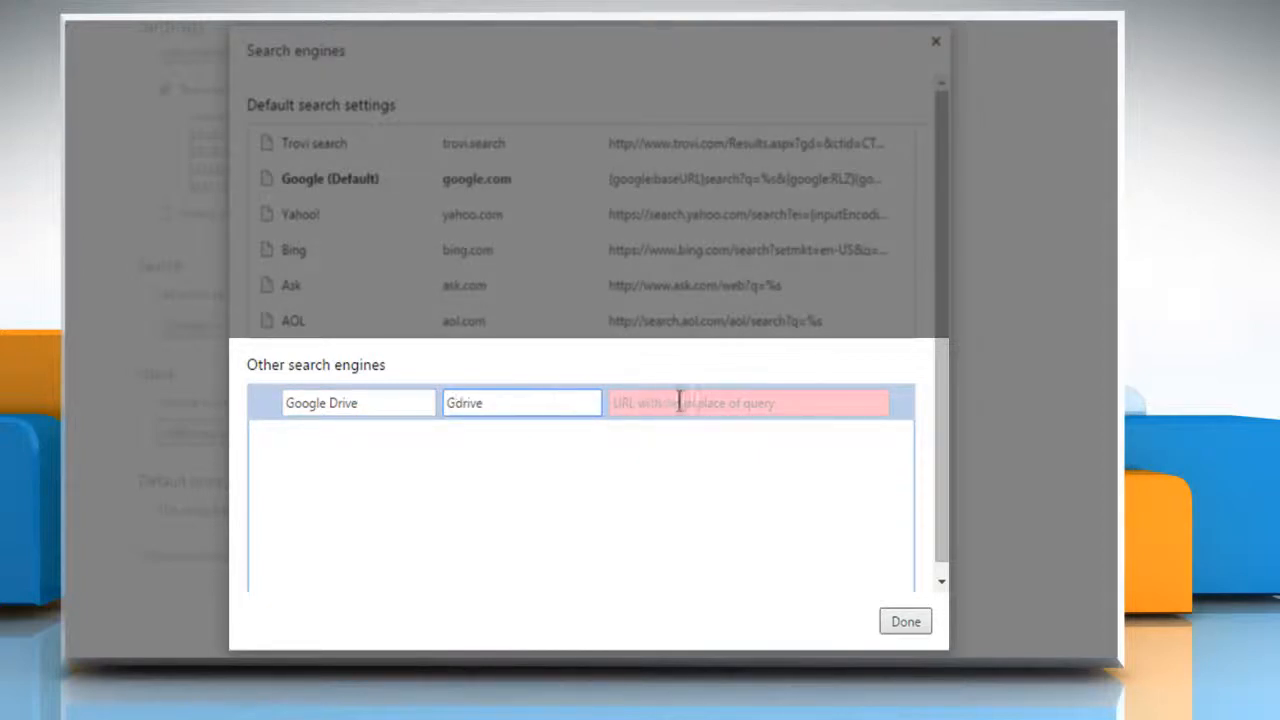
type("http")
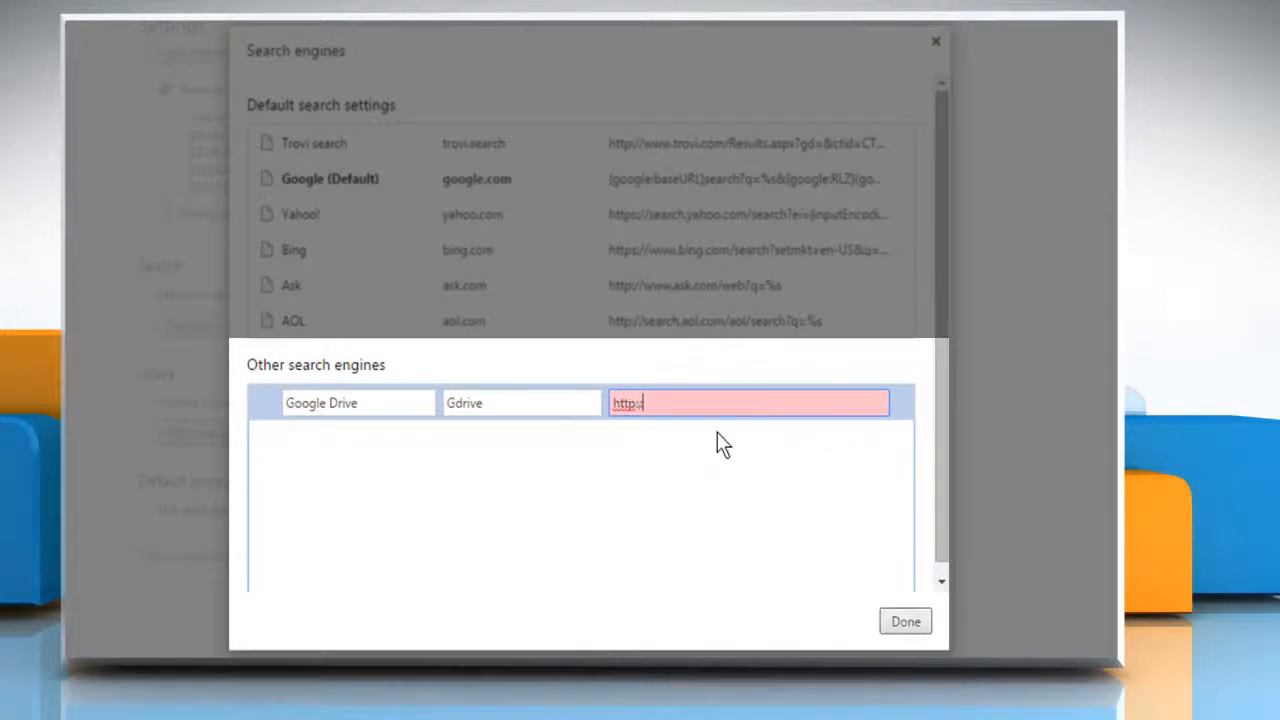
type("://drive.go")
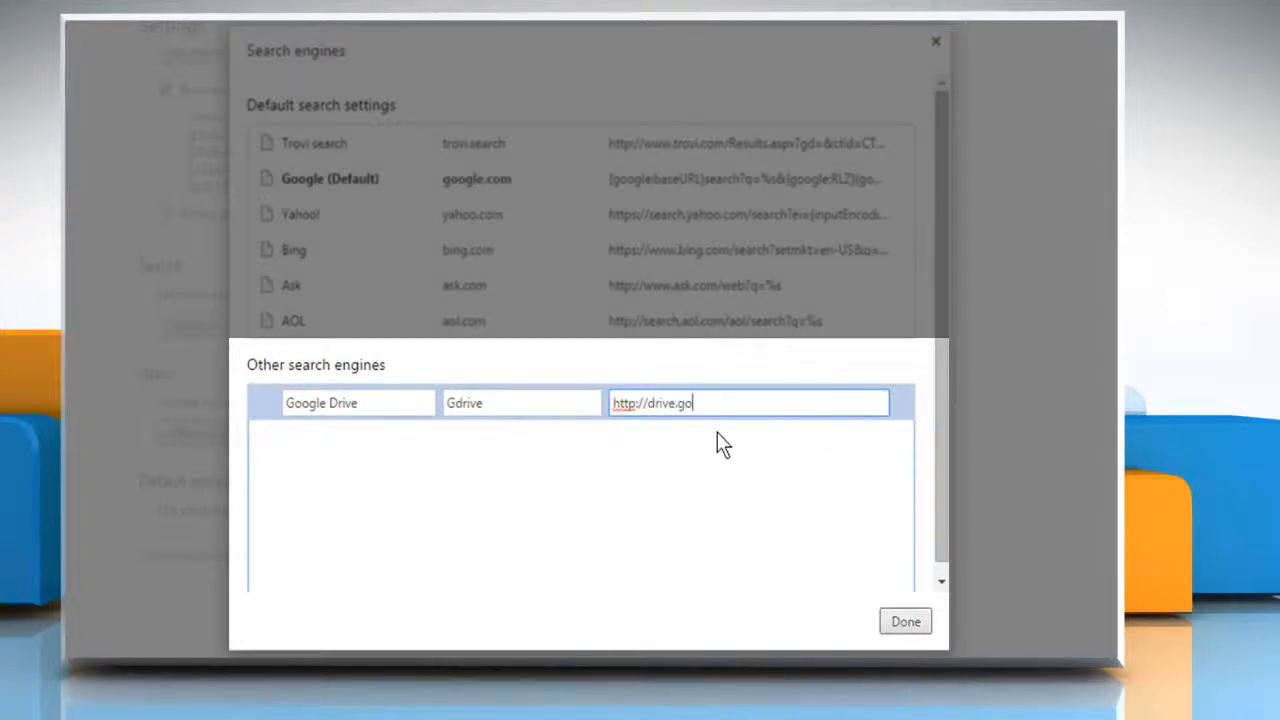
type("ogle.com/")
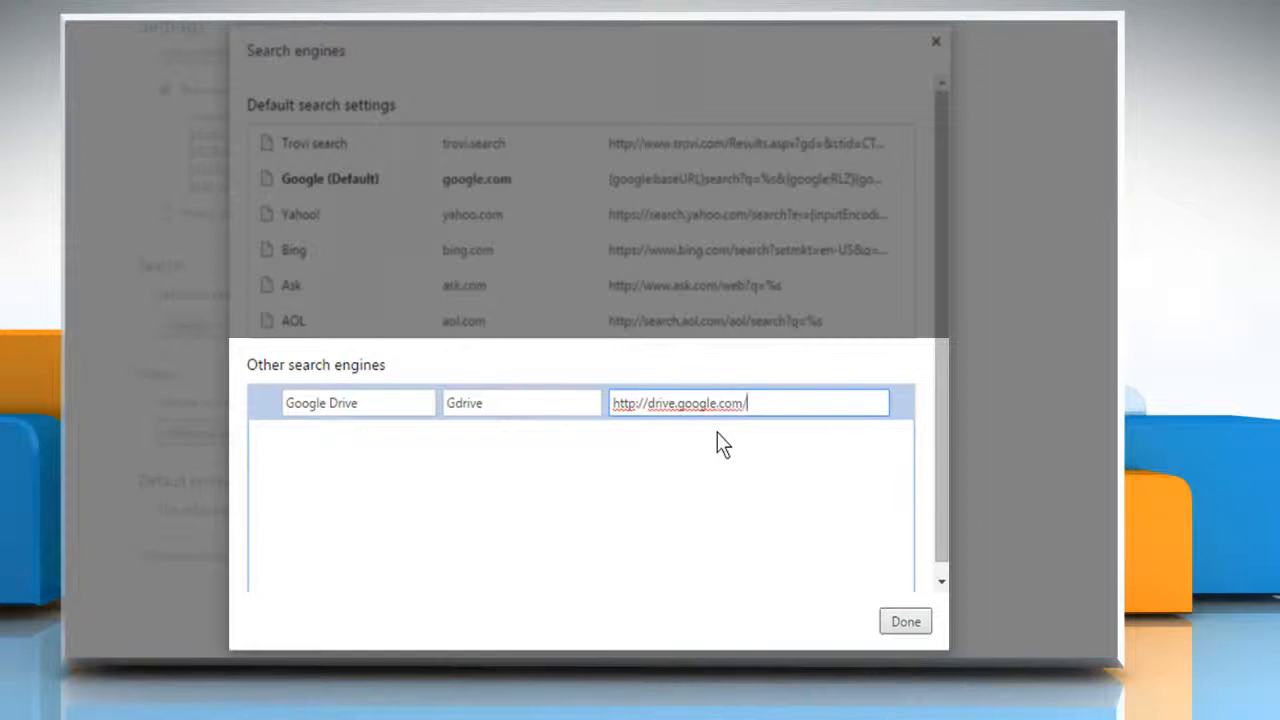
type("?h")
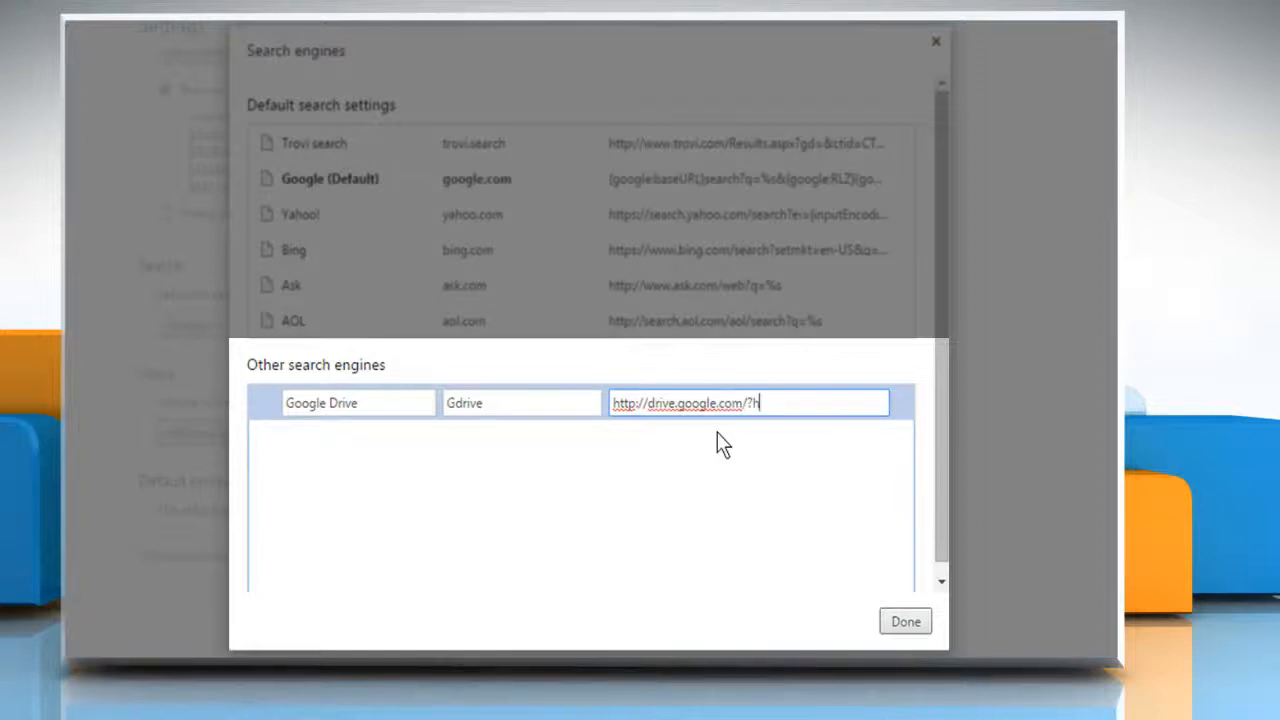
type("l=en")
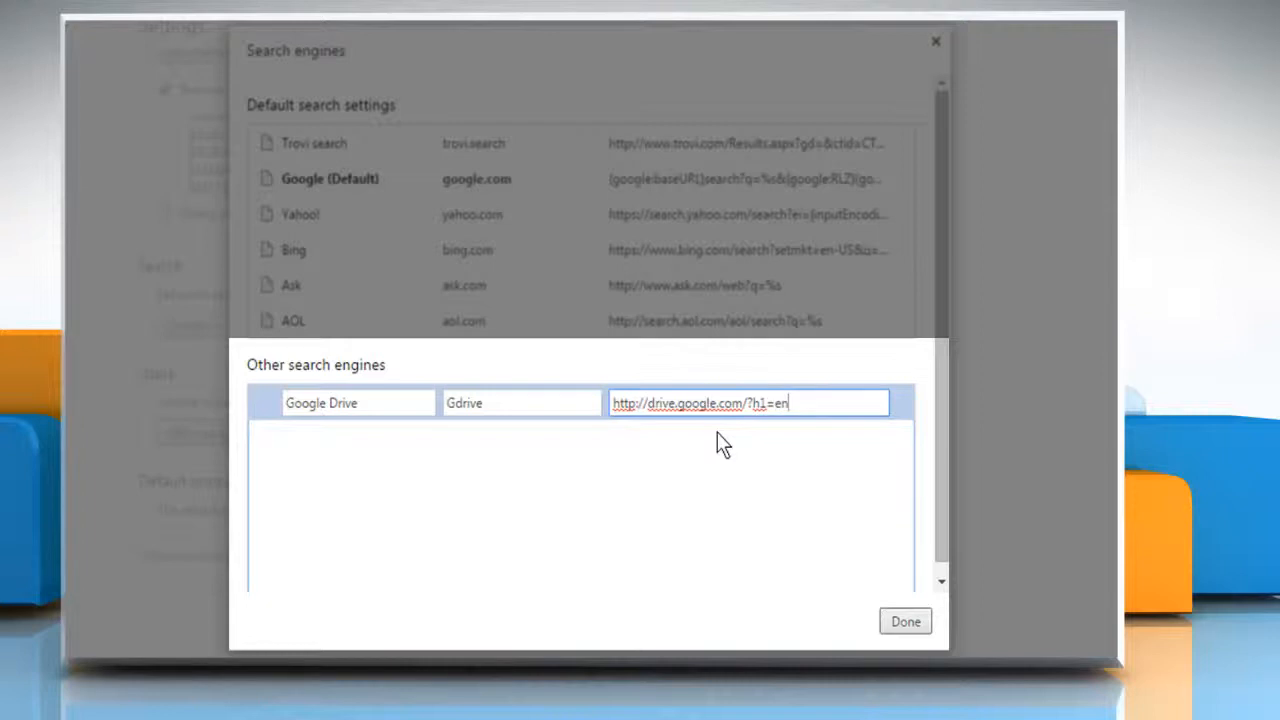
type("&tab")
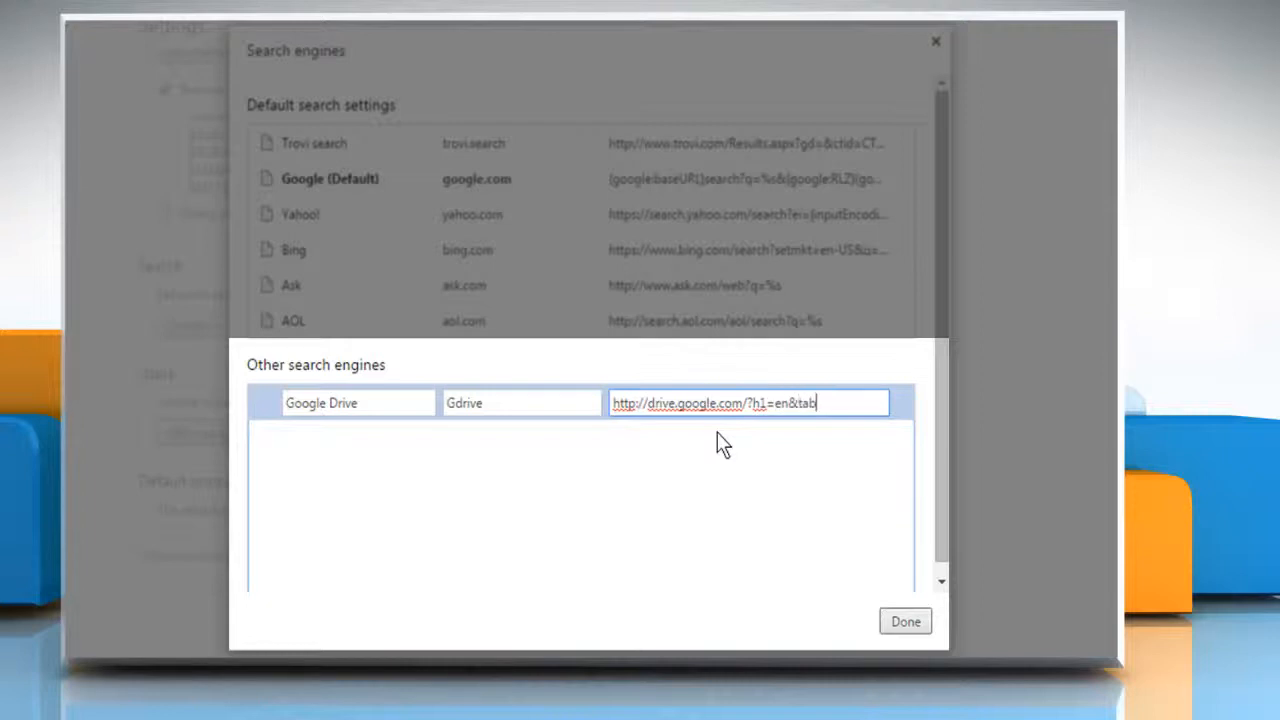
type("=bo")
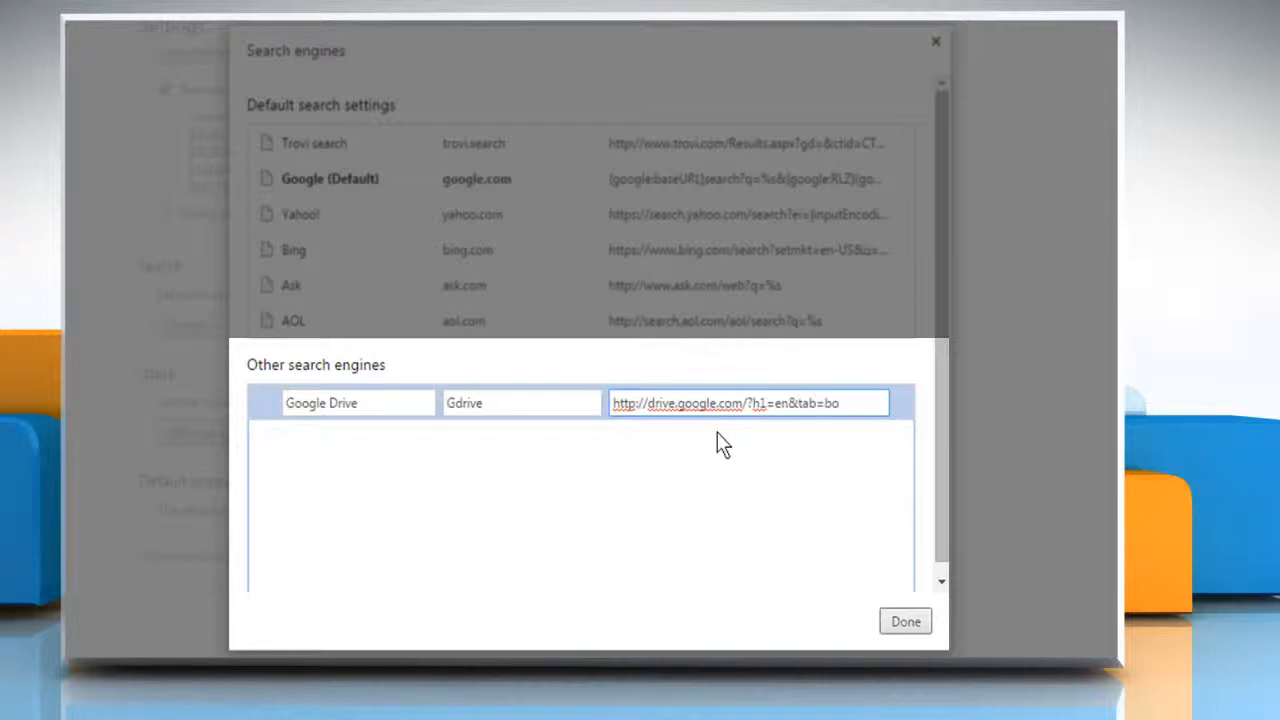
type("#search")
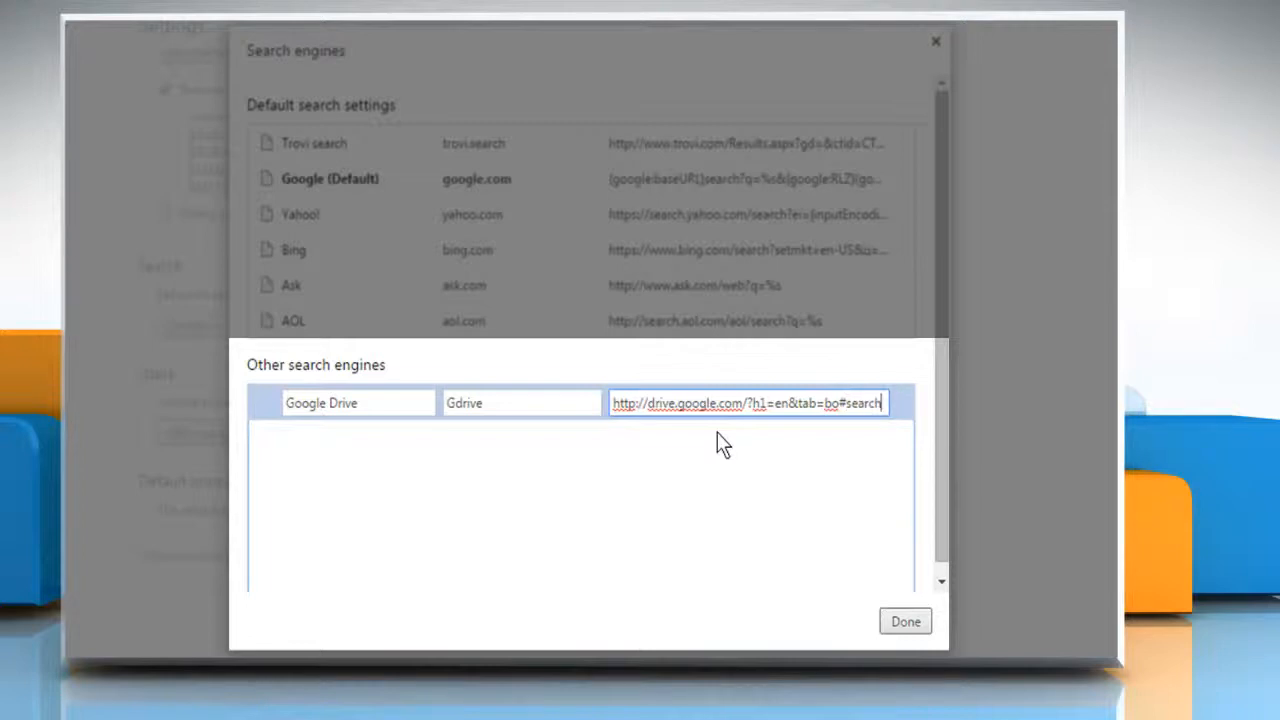
type("%s")
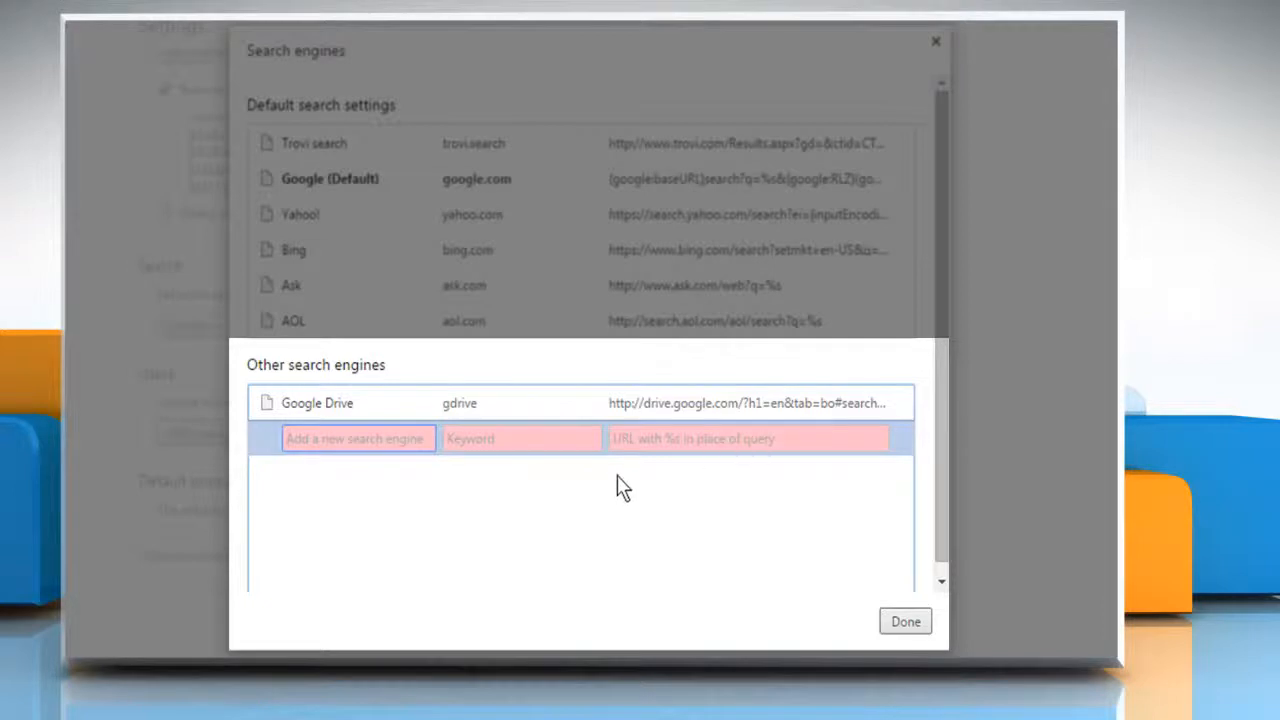
mouse_move(424, 476)
type("gmail")
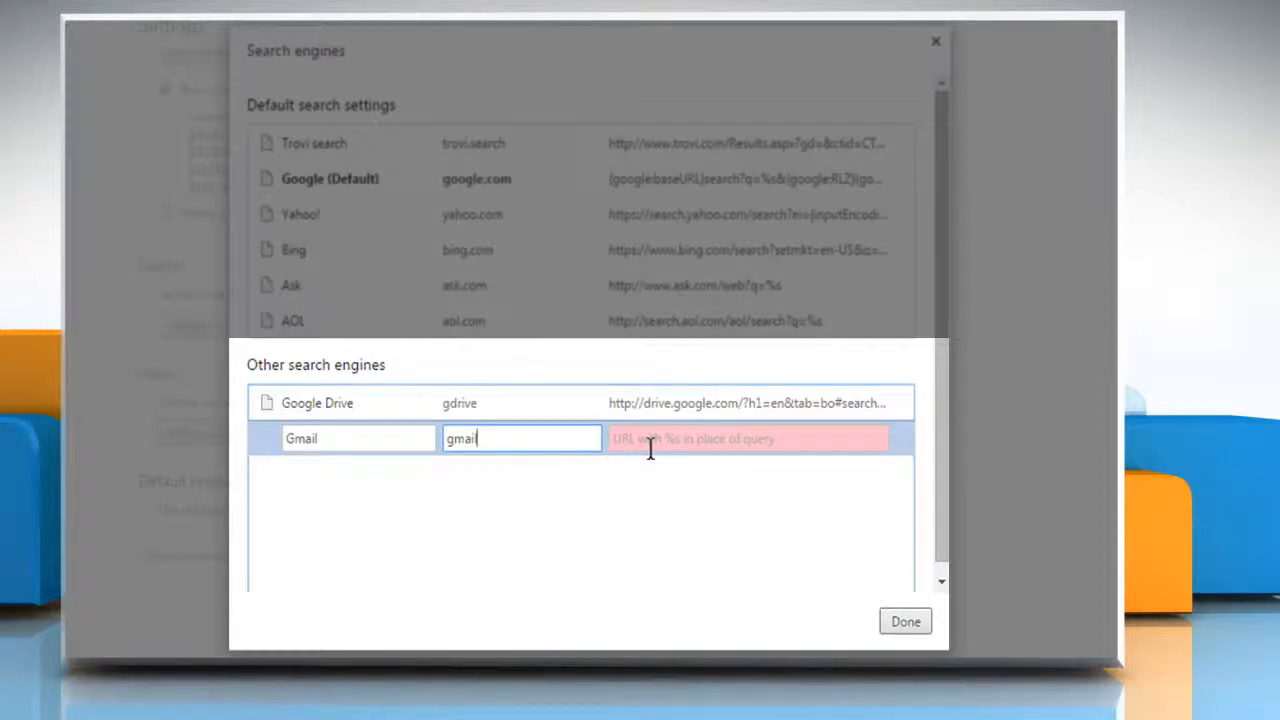
type("http")
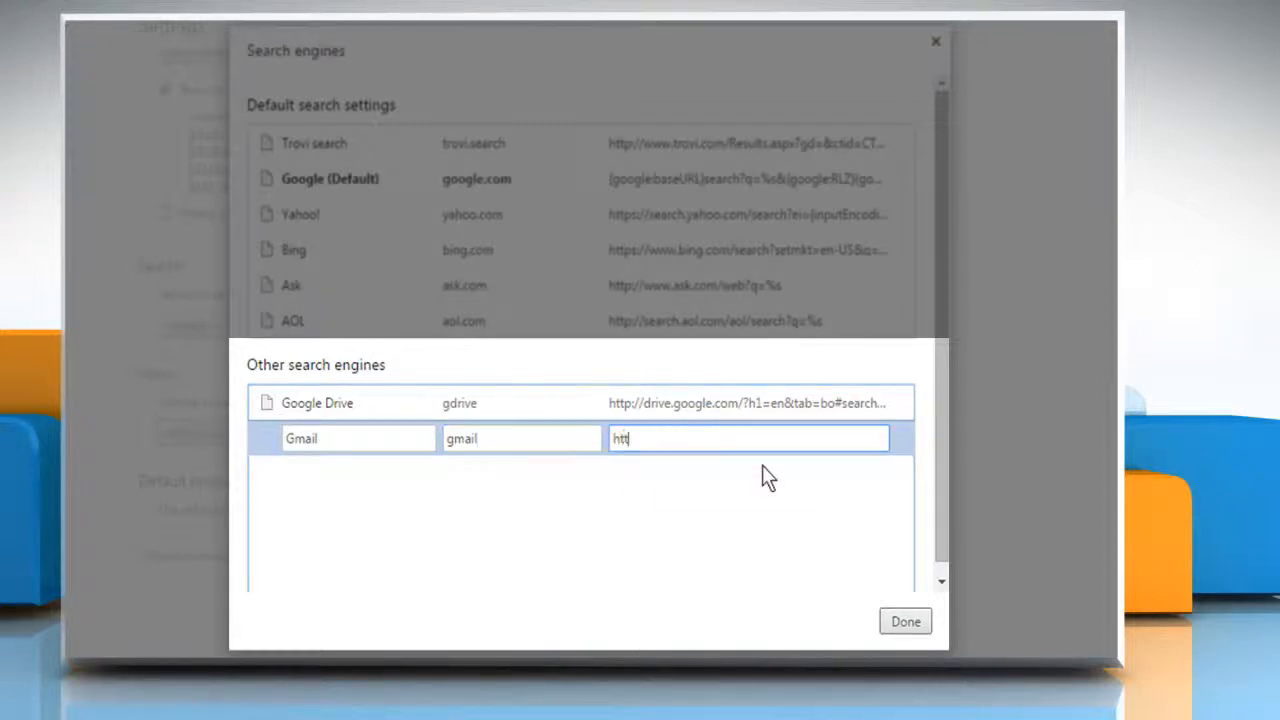
type("https://")
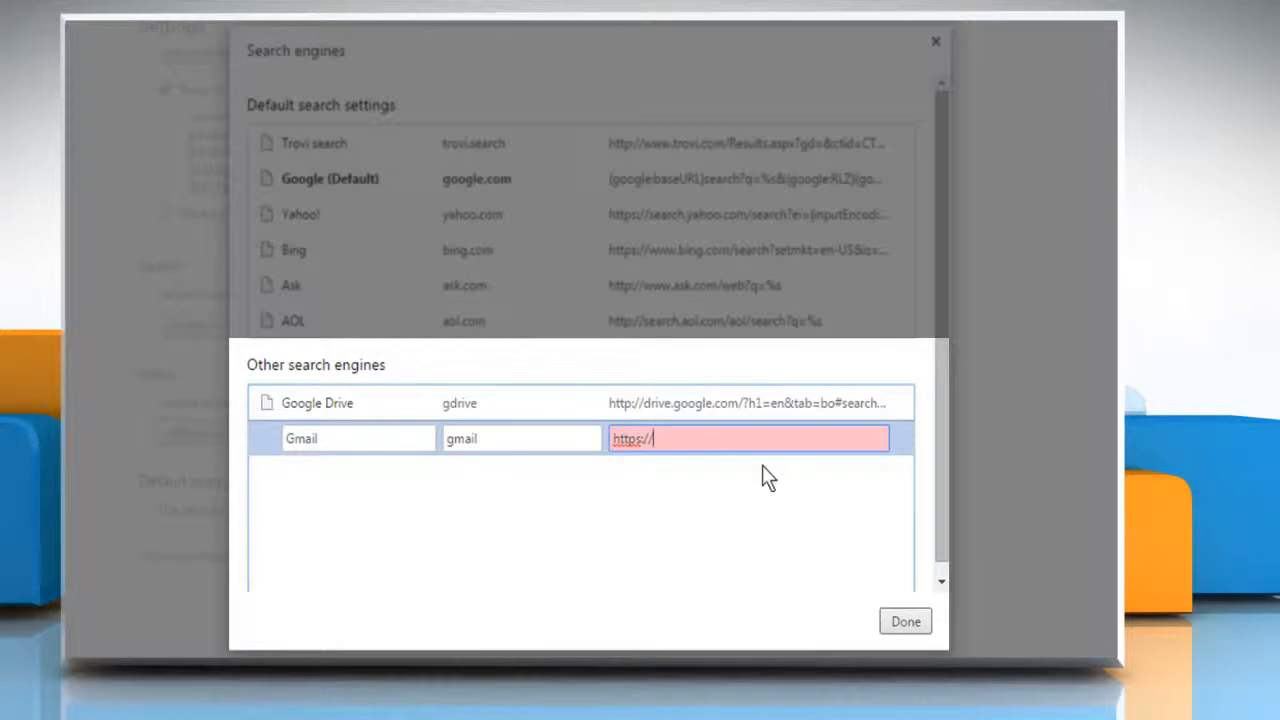
type("mail.go")
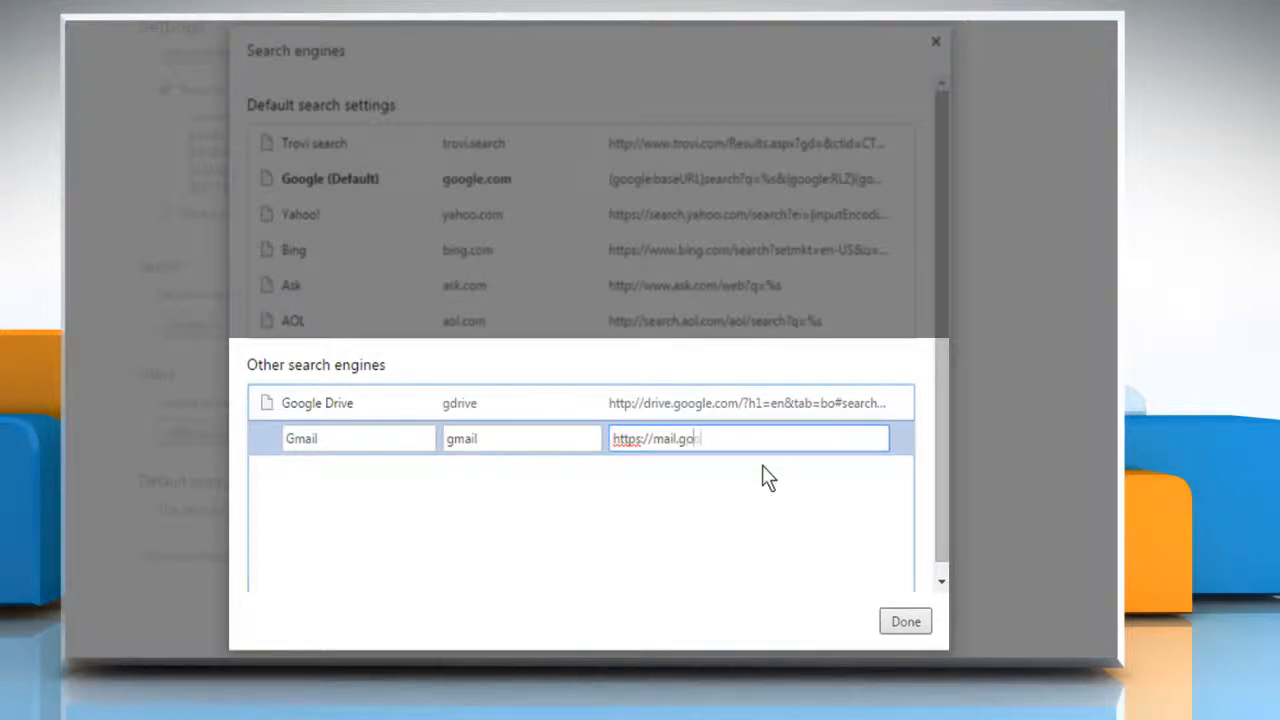
type("ogle.com")
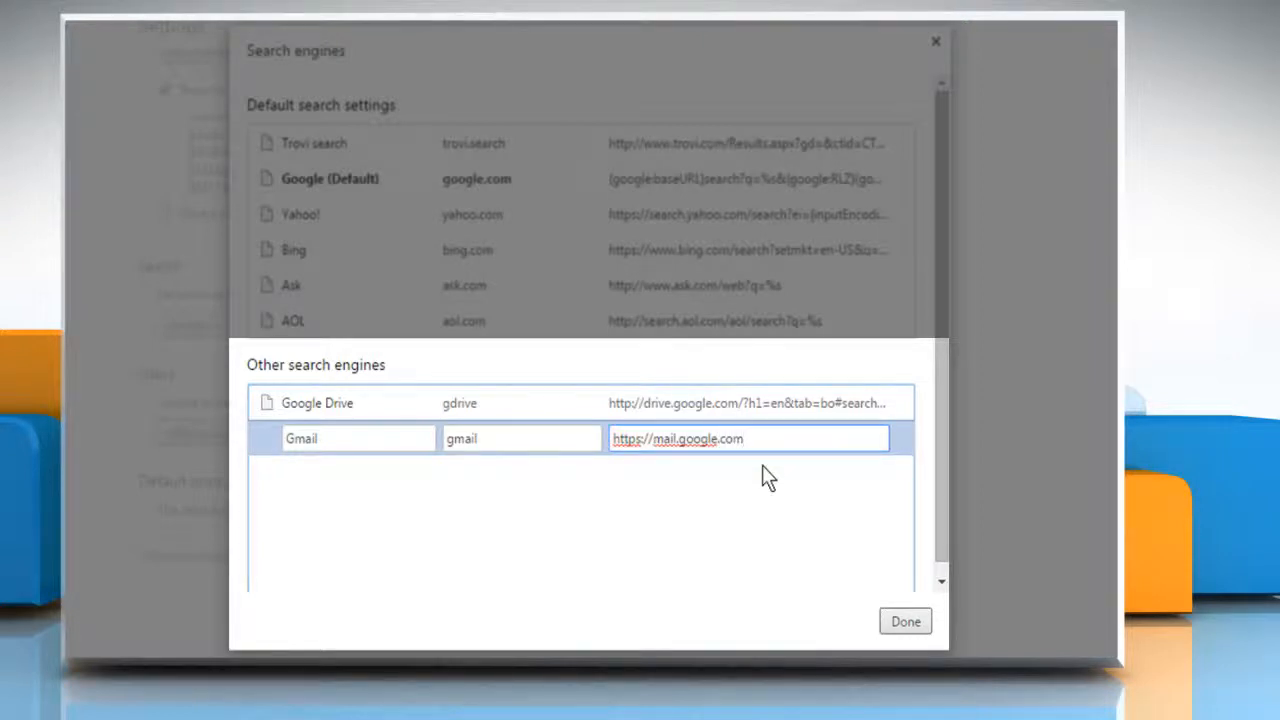
type("/mail")
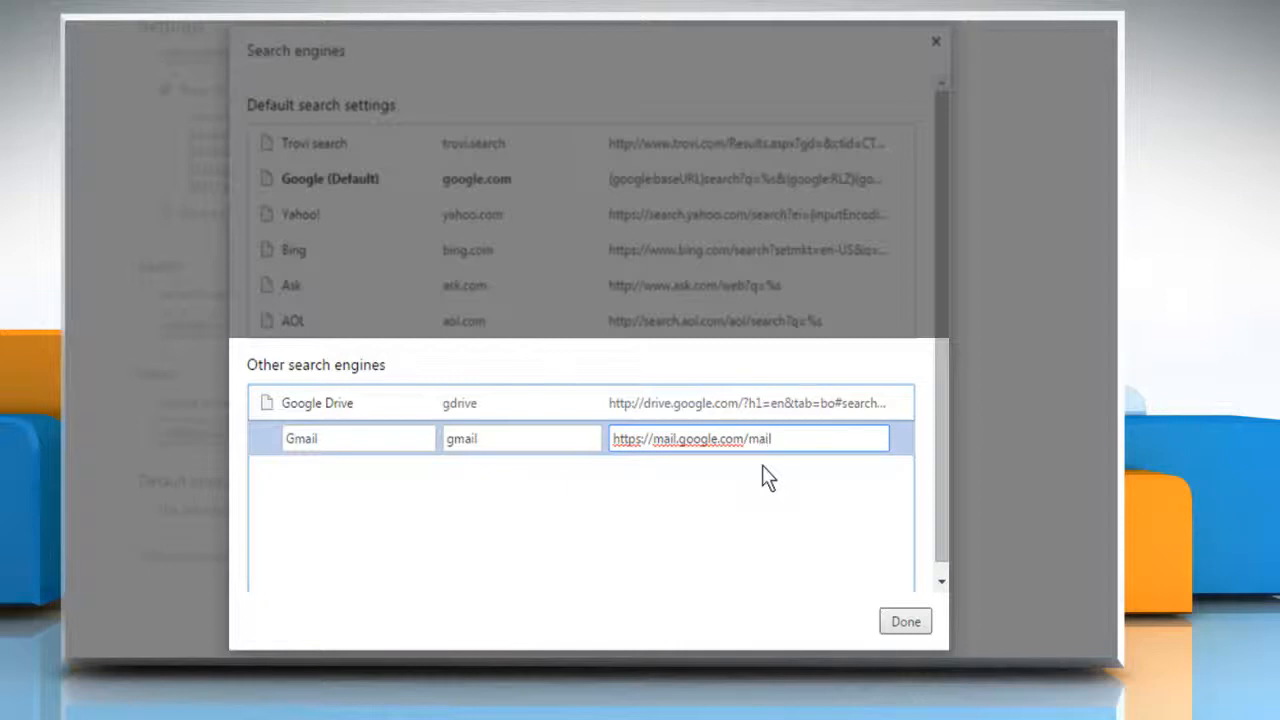
type("ca/")
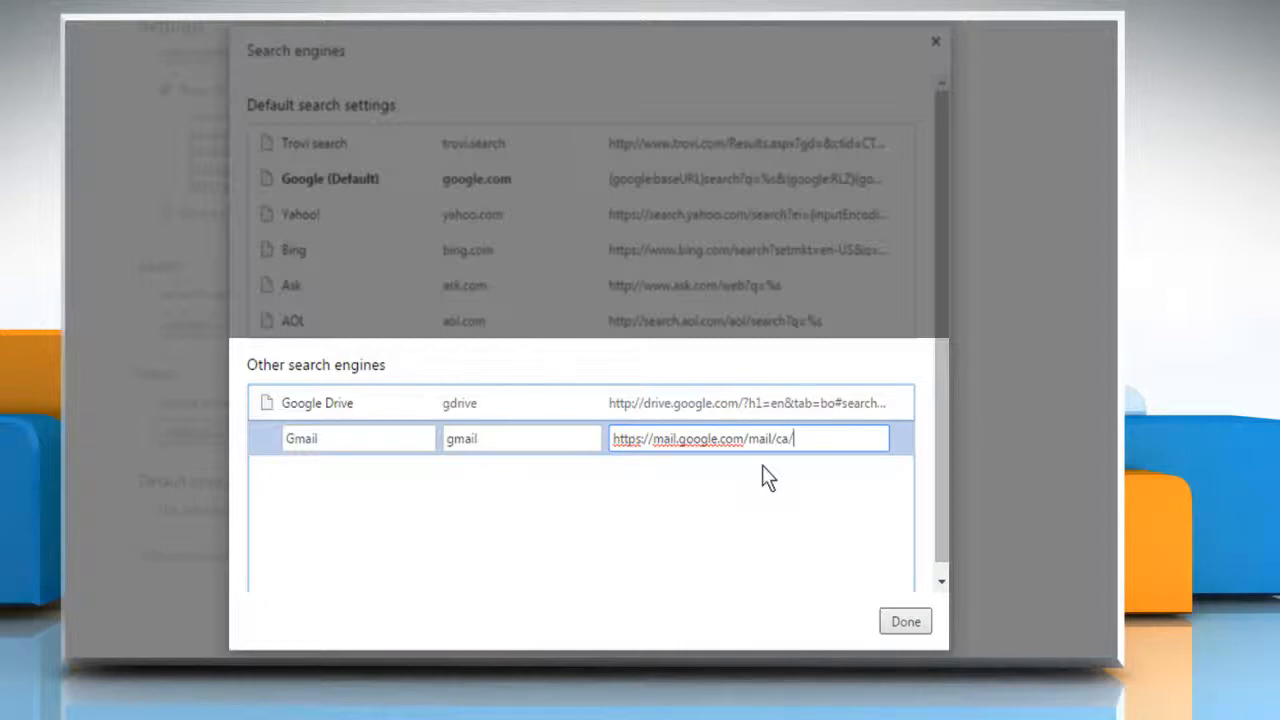
type("u/0")
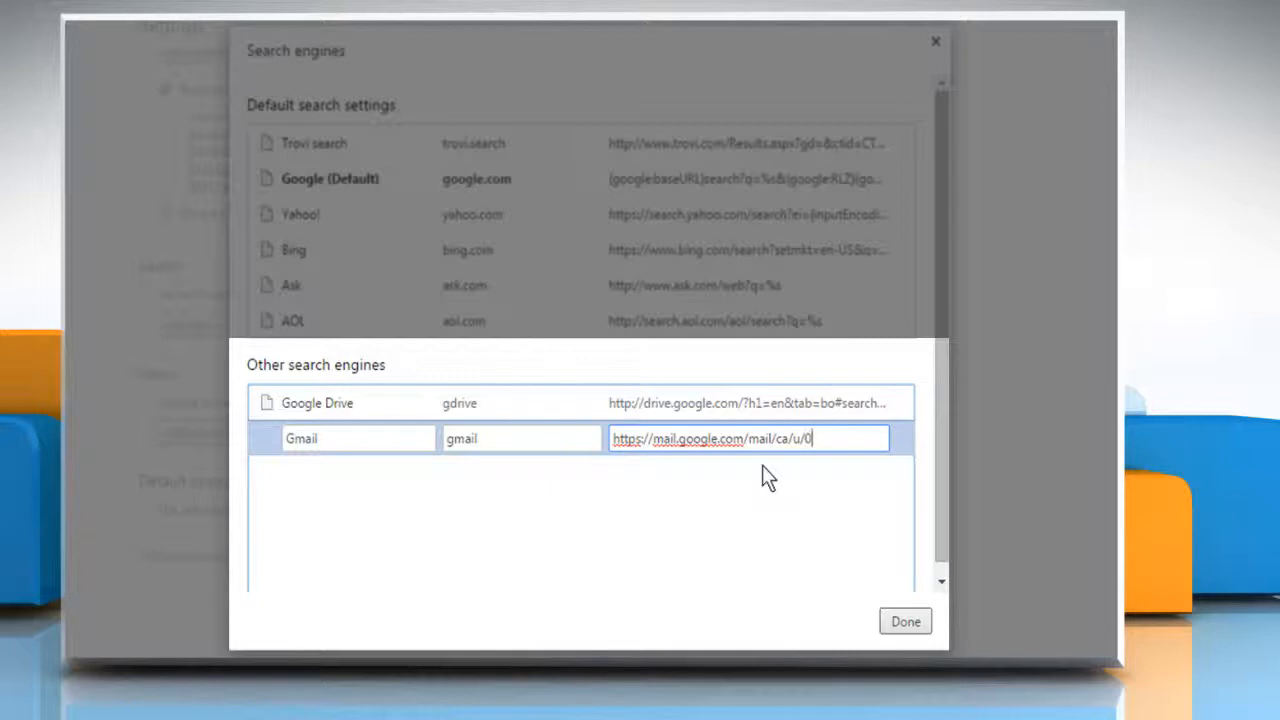
type("/")
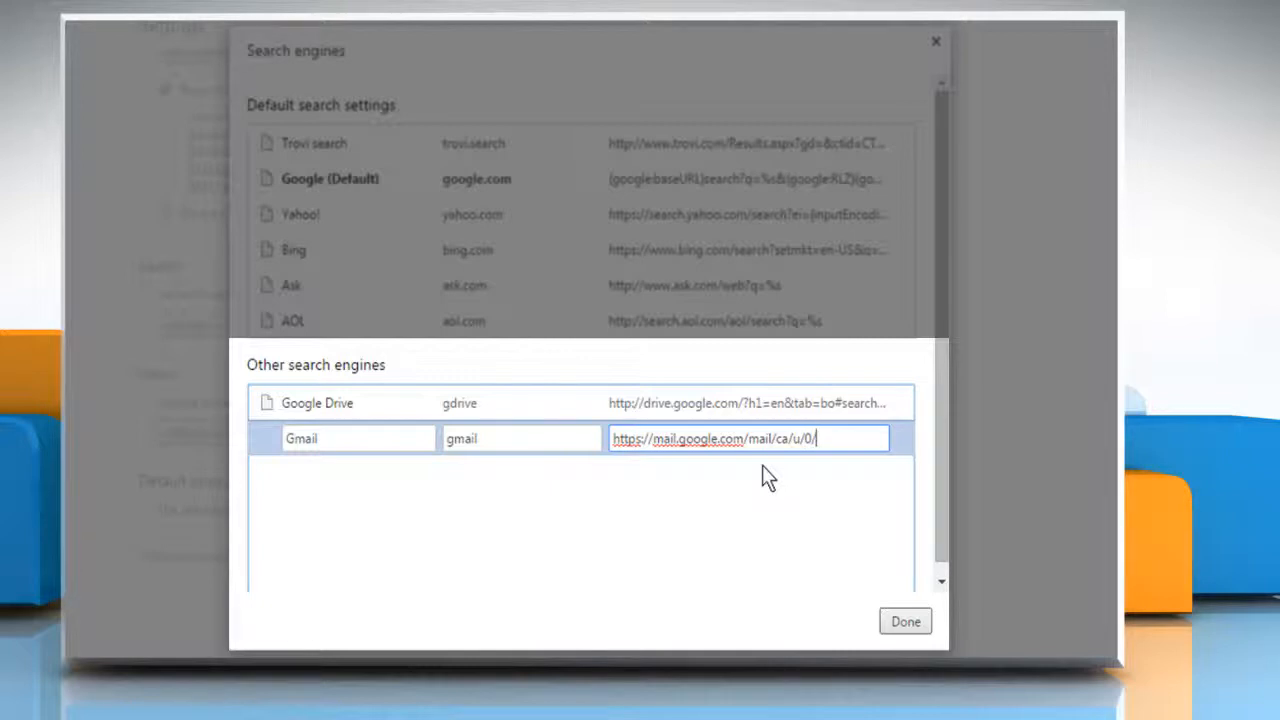
type("#apps")
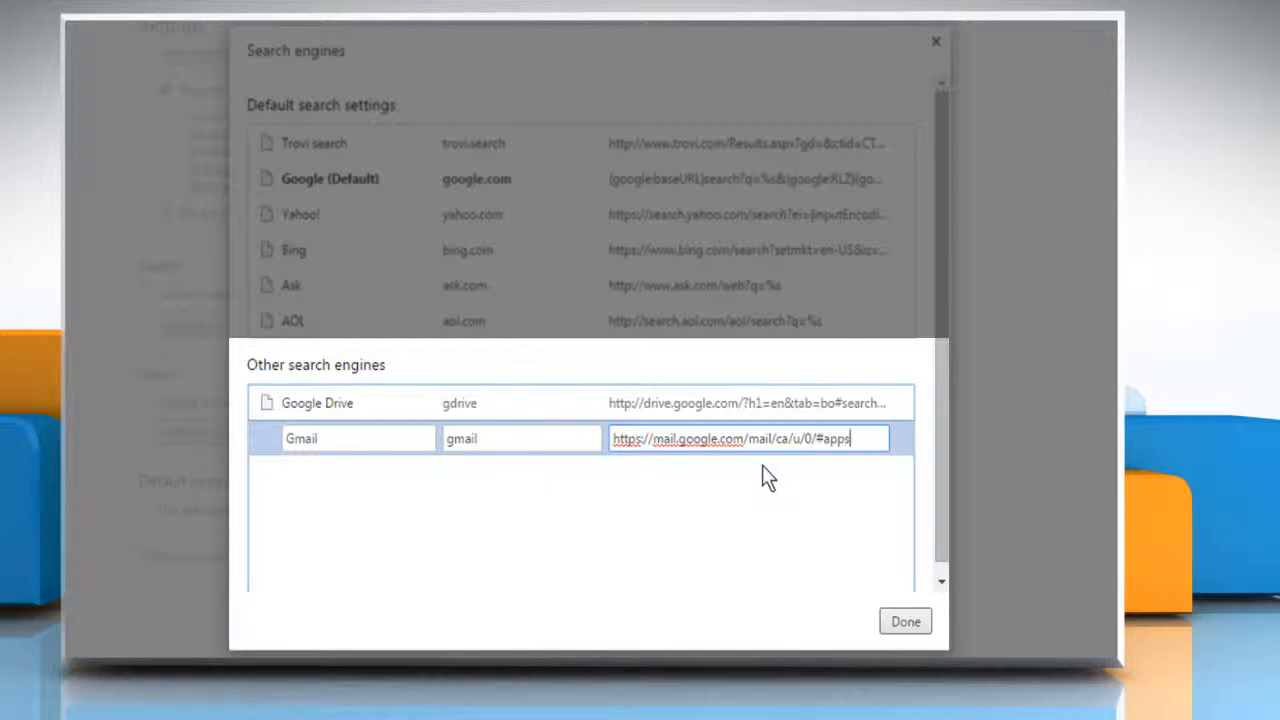
type("%s")
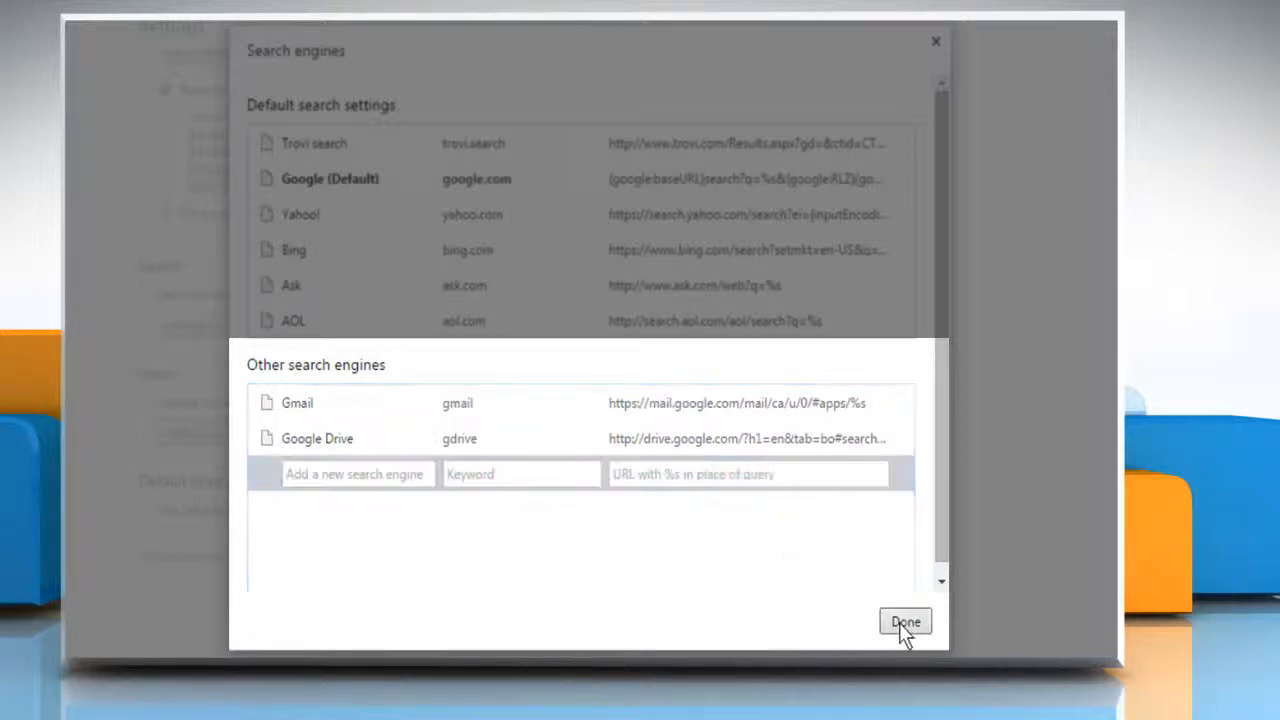
- Close the settings and run a gdrive keyword search for 'new folder' from the address bar
left_click(904, 620)
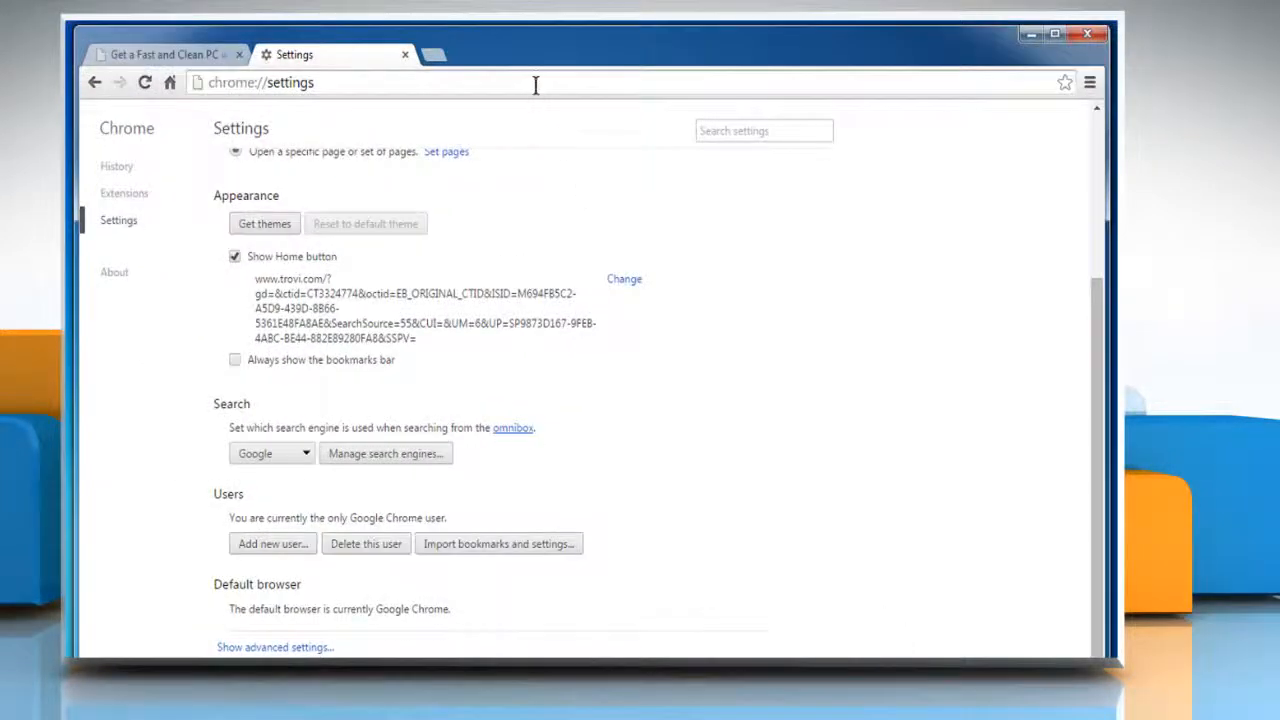
left_click(260, 82)
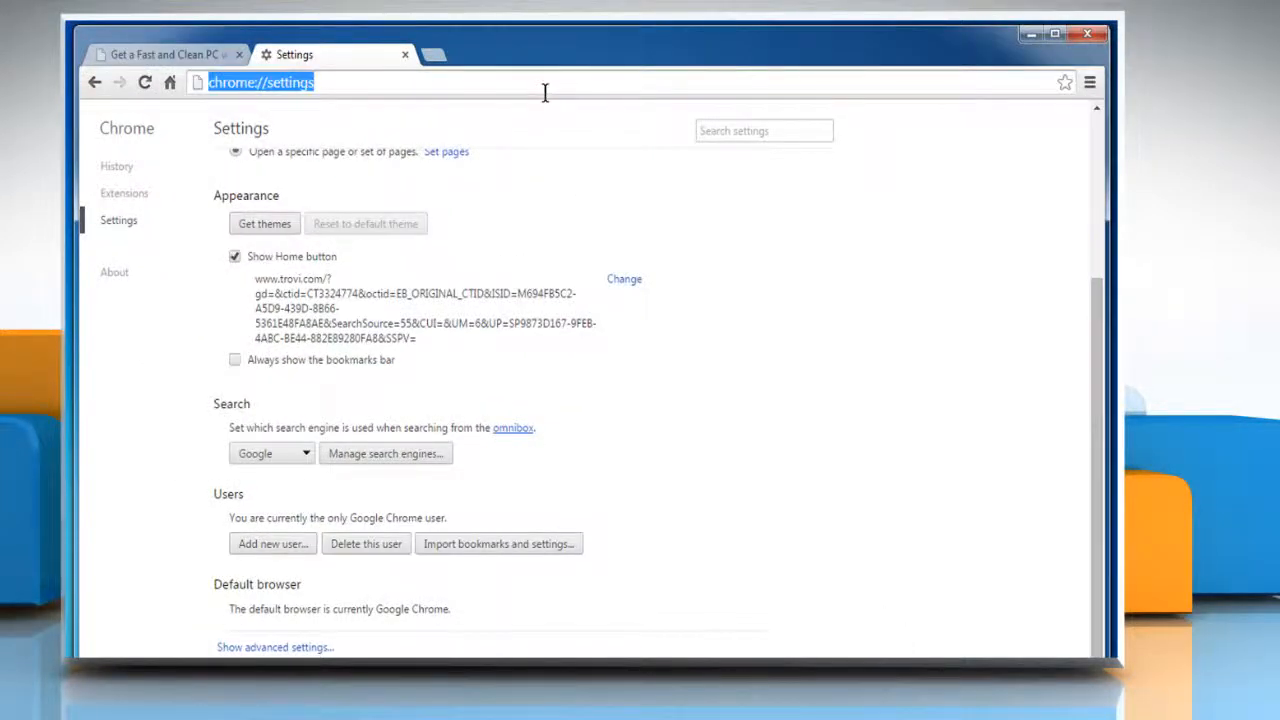
type("gdrive")
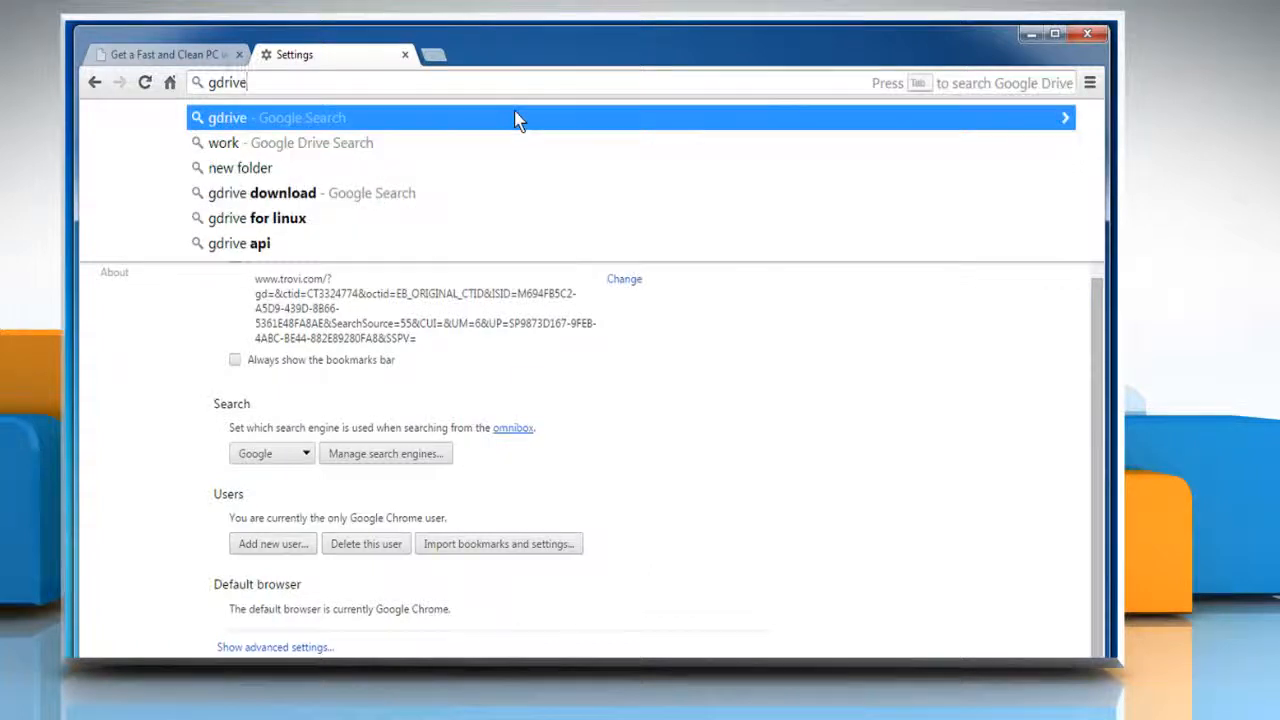
type("new fo")
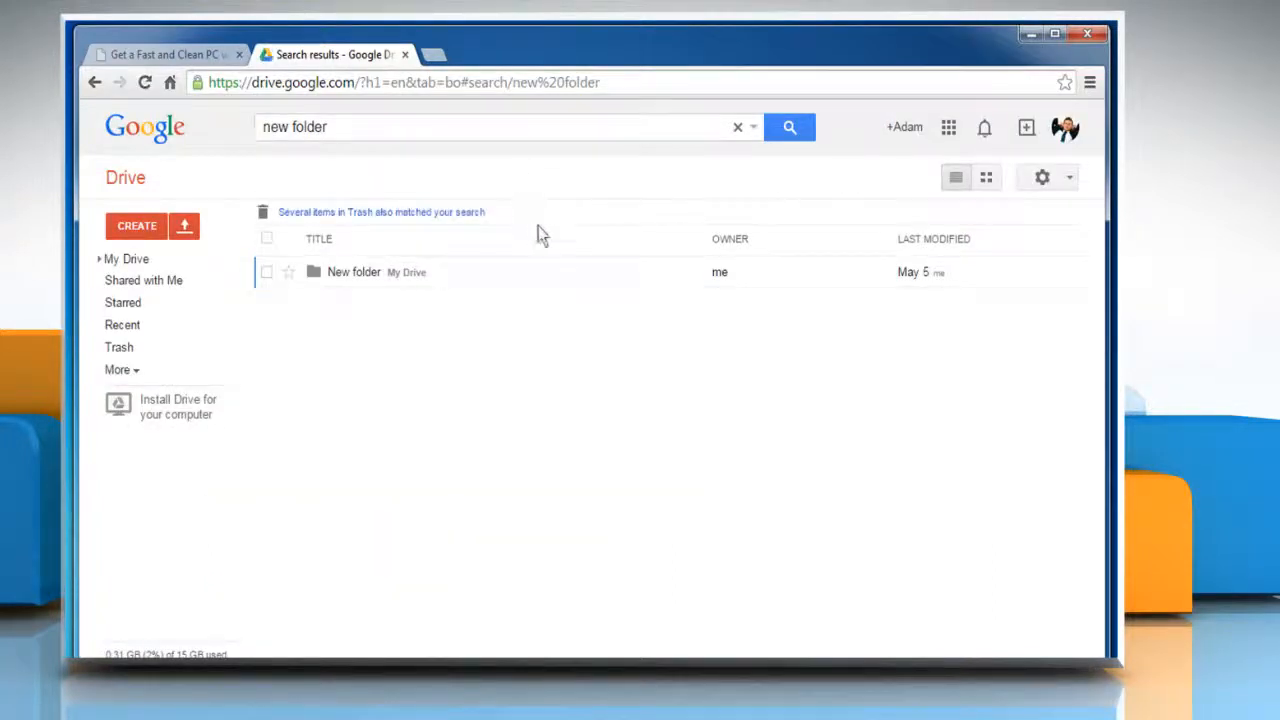
mouse_move(460, 320)
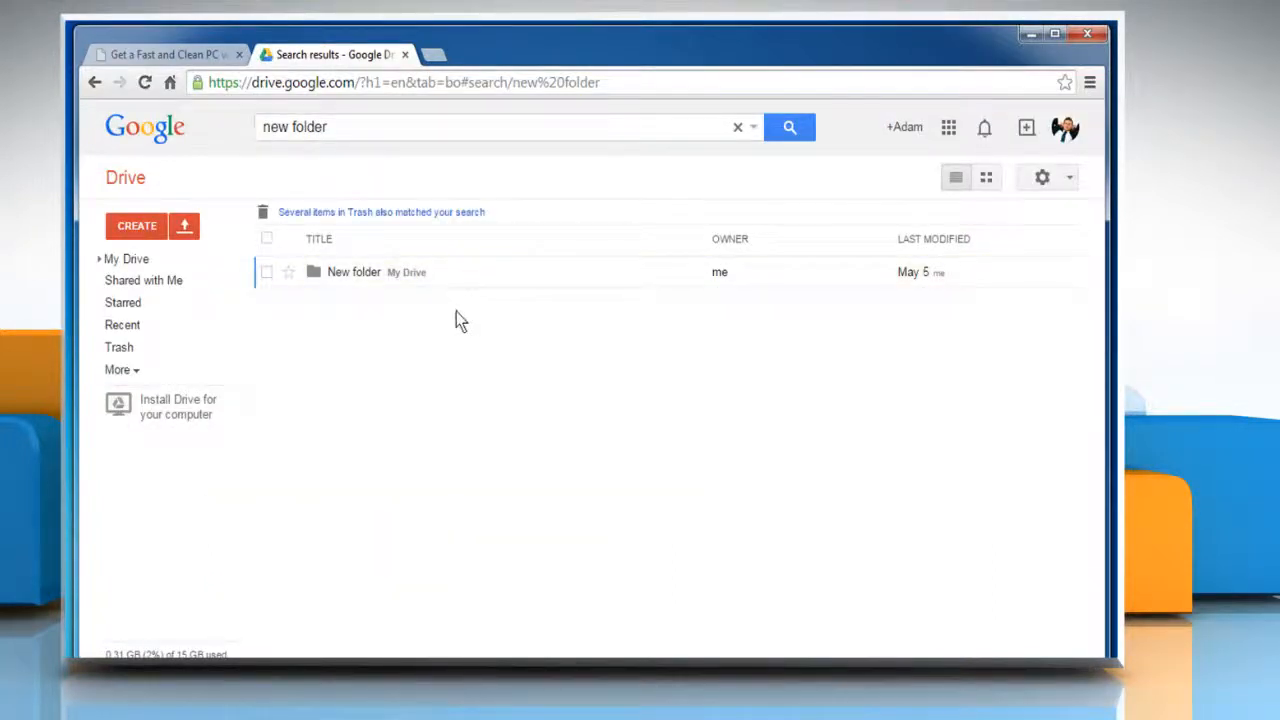